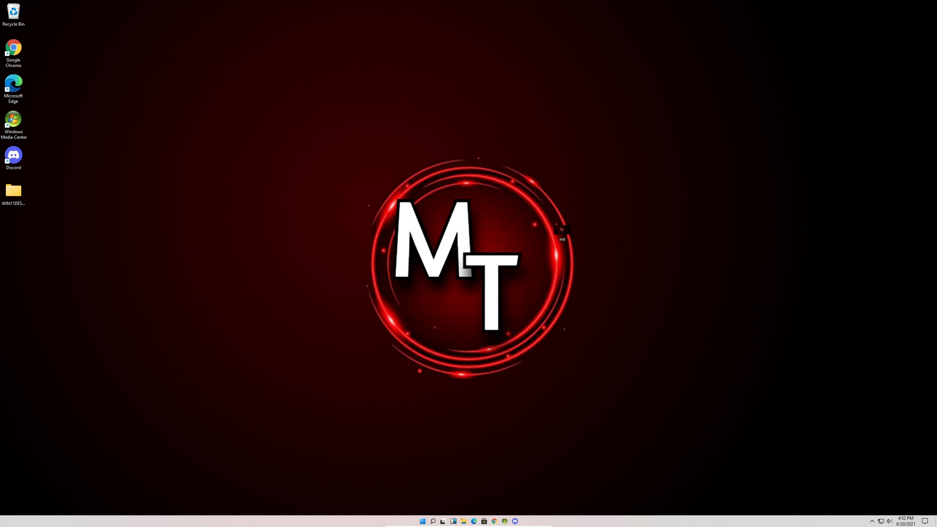
mouse_move(422, 473)
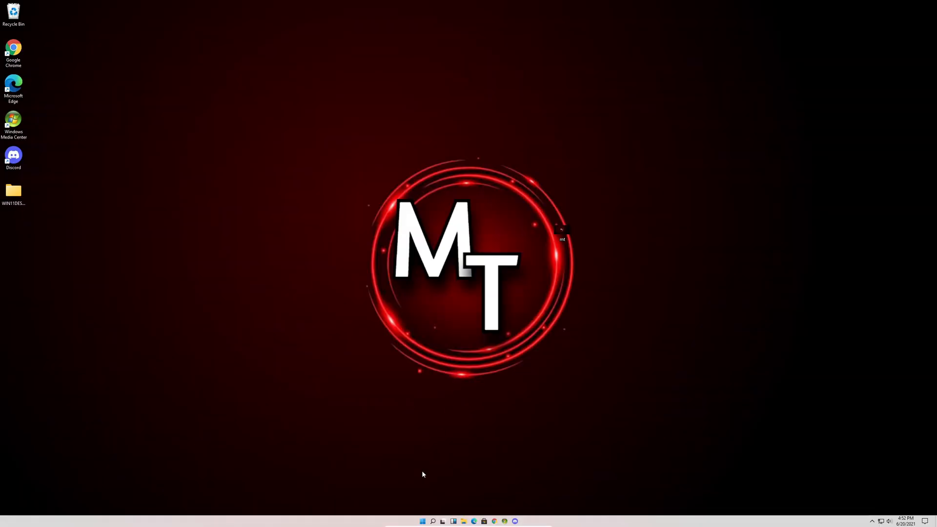
- Search for 'registry Editor' and launch it, approving the admin permission prompt
click(432, 521)
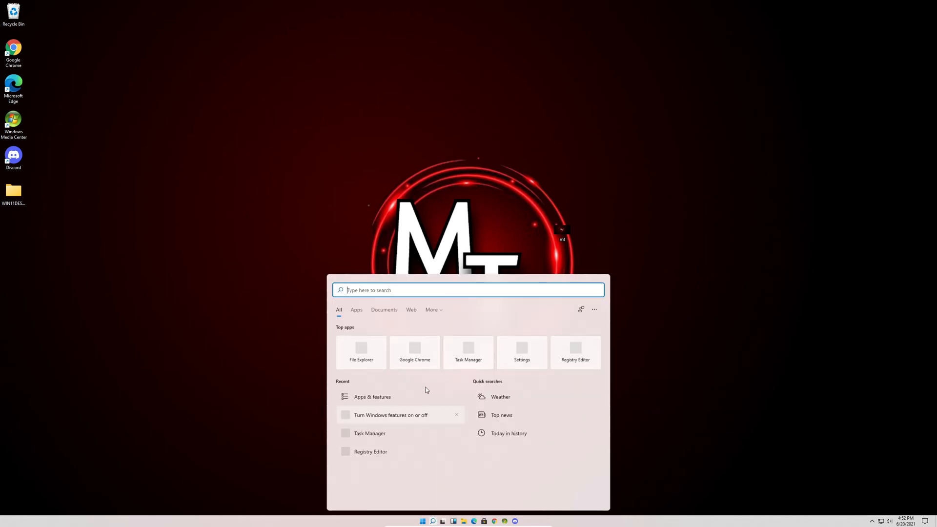
text(registry Editor)
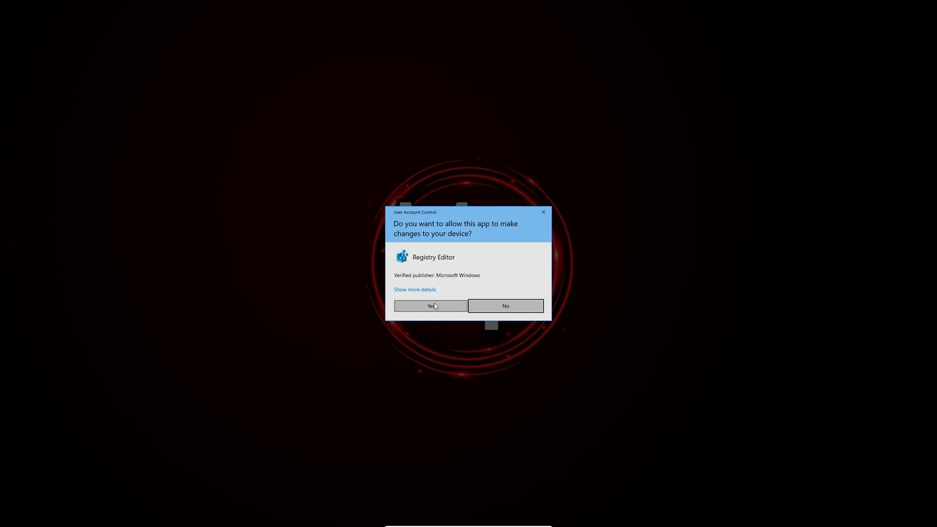
click(429, 306)
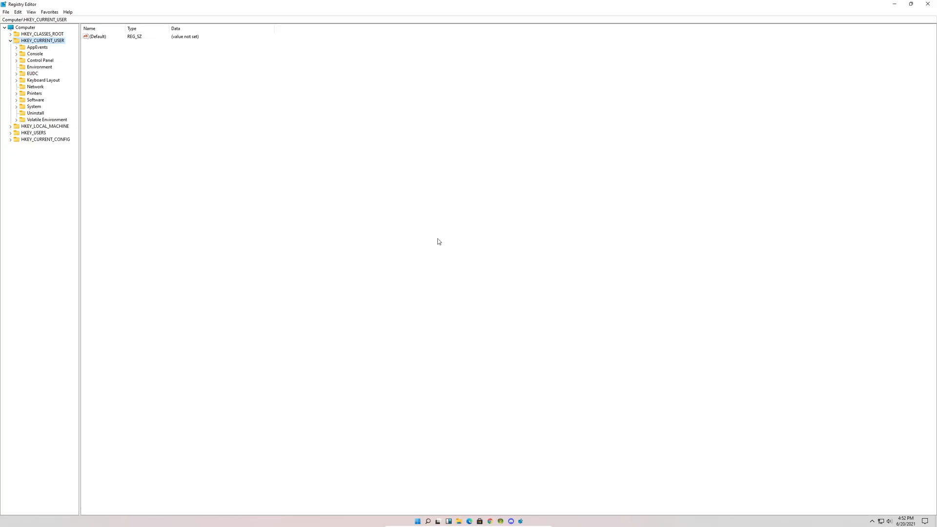
- Navigate the tree from HKEY_CURRENT_USER through Microsoft and Explorer to the Advanced key
click(10, 40)
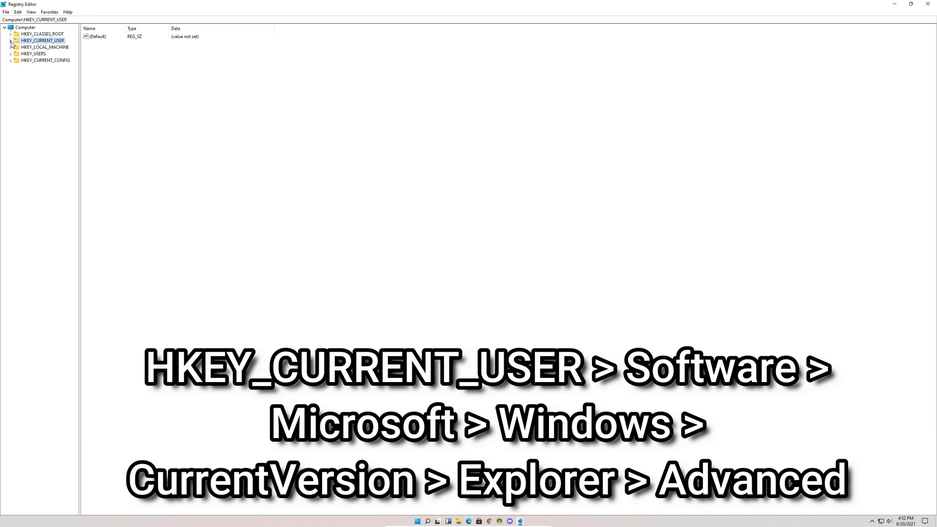
click(10, 40)
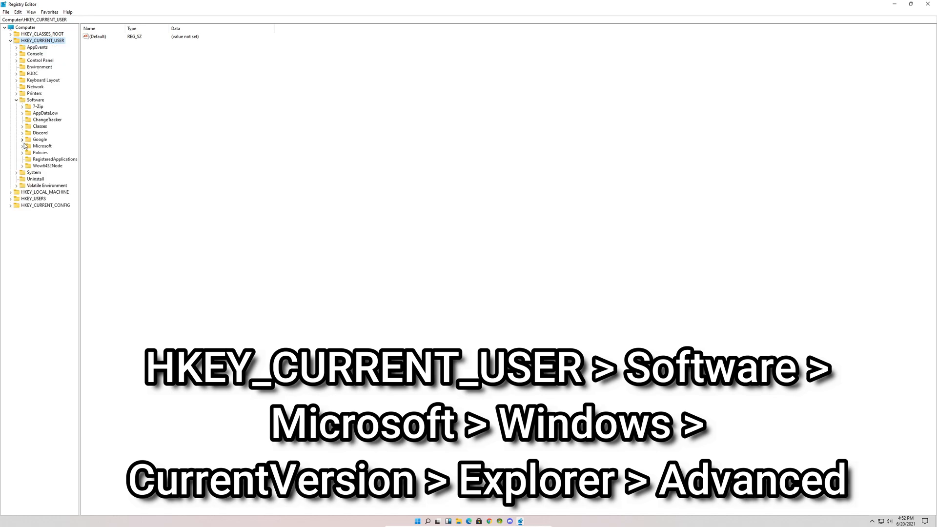
click(22, 146)
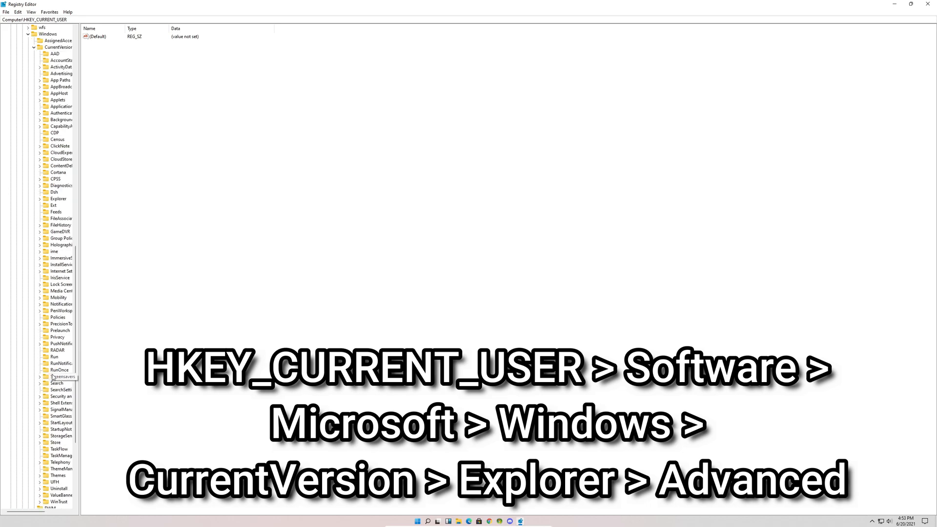
click(40, 199)
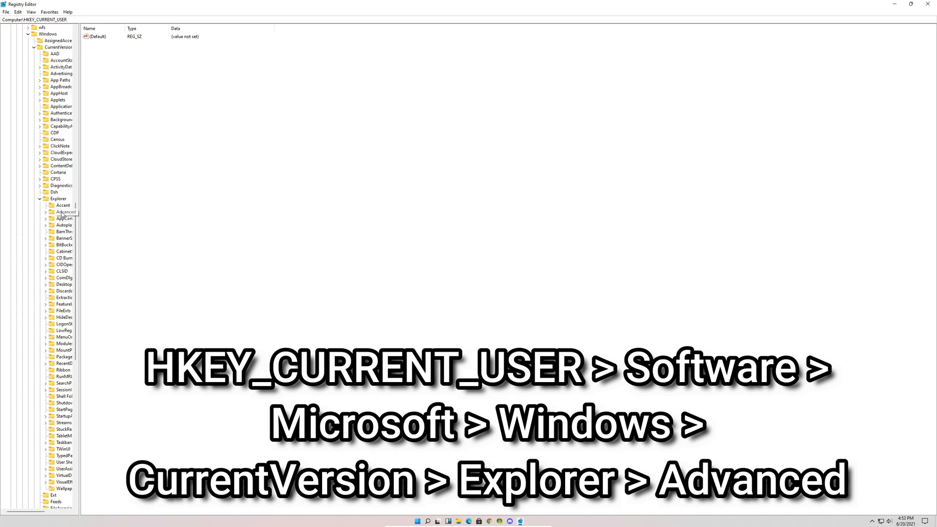
click(63, 212)
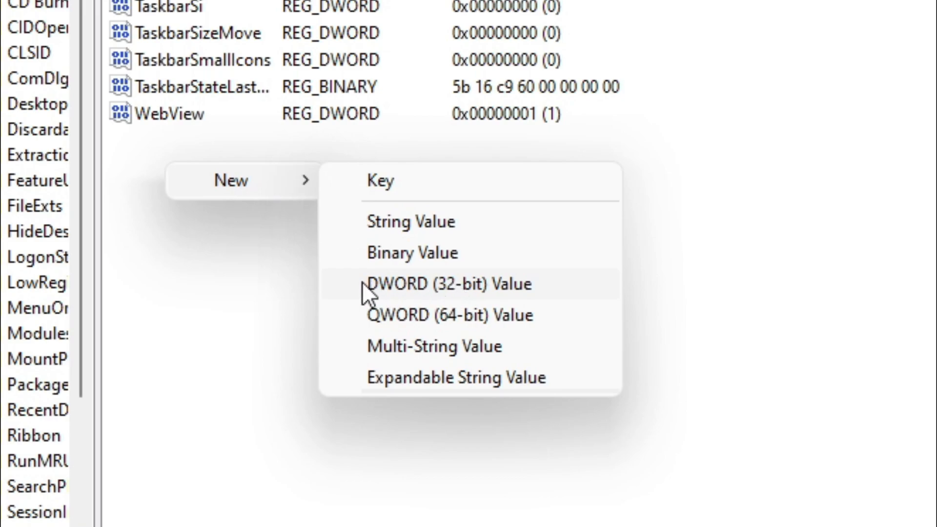
- Create DWORD (32-bit) value Start_ShowClassicMode under Advanced and set its data to 1
click(449, 283)
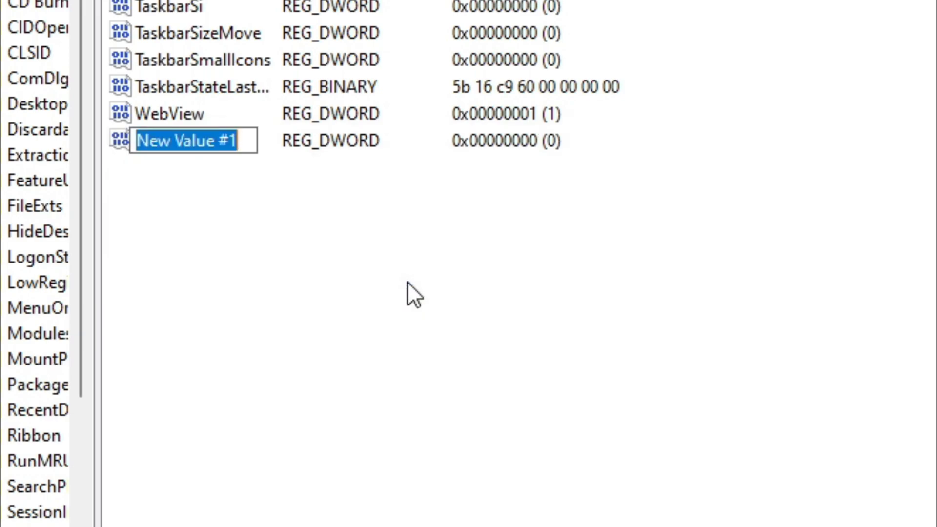
text(S)
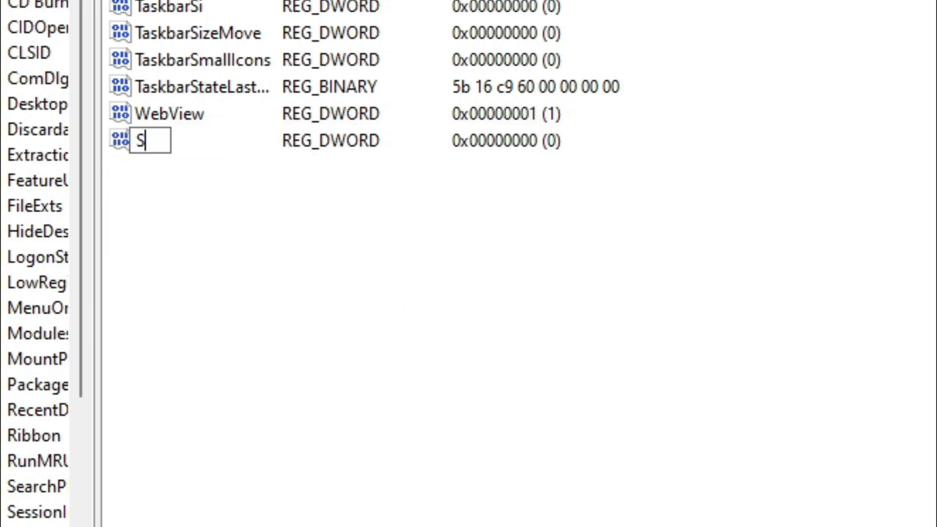
text(tart_Sho)
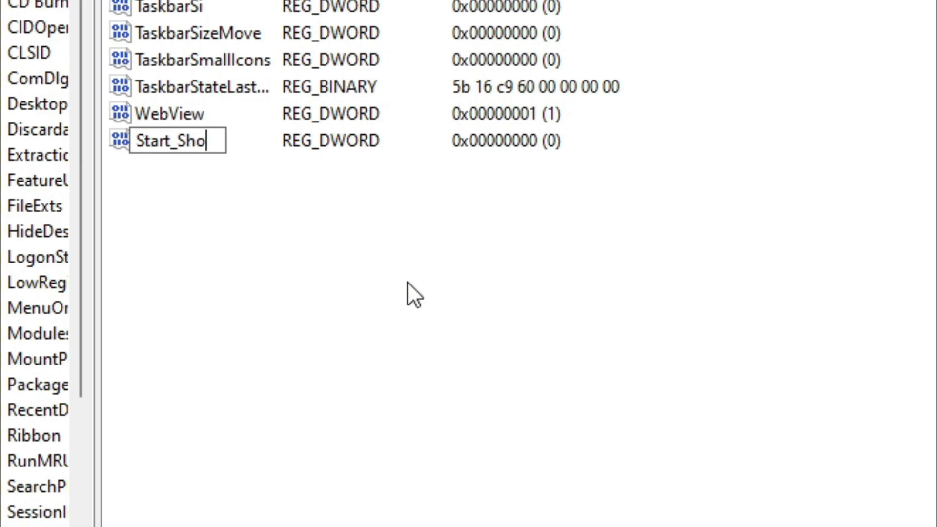
text(wClassicMode)
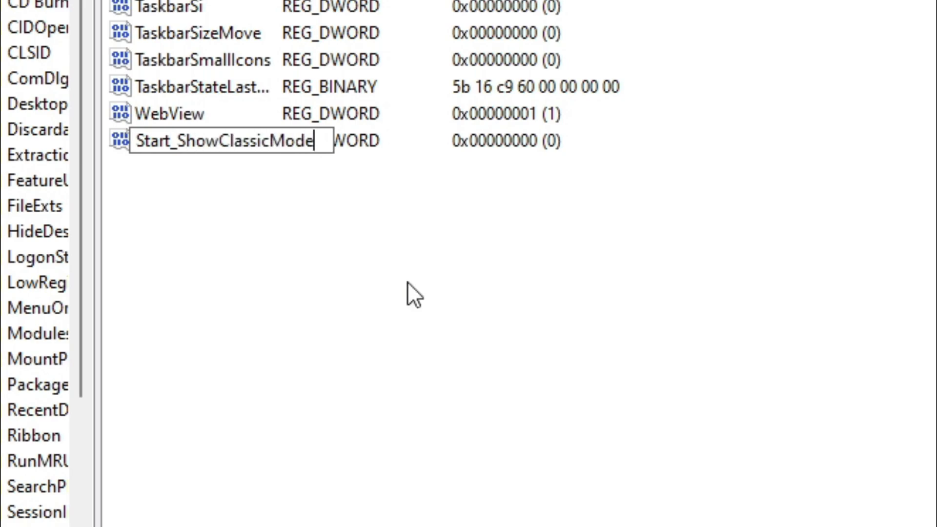
double_click(227, 141)
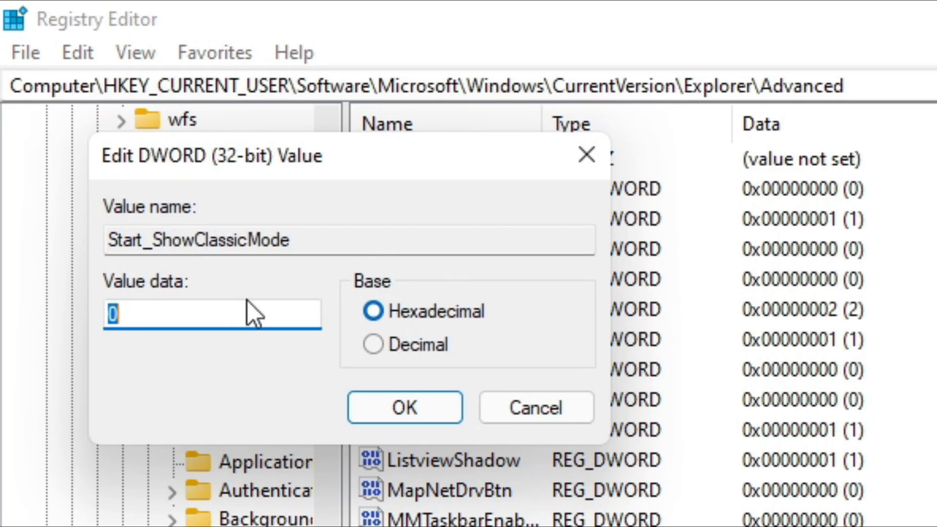
text(1)
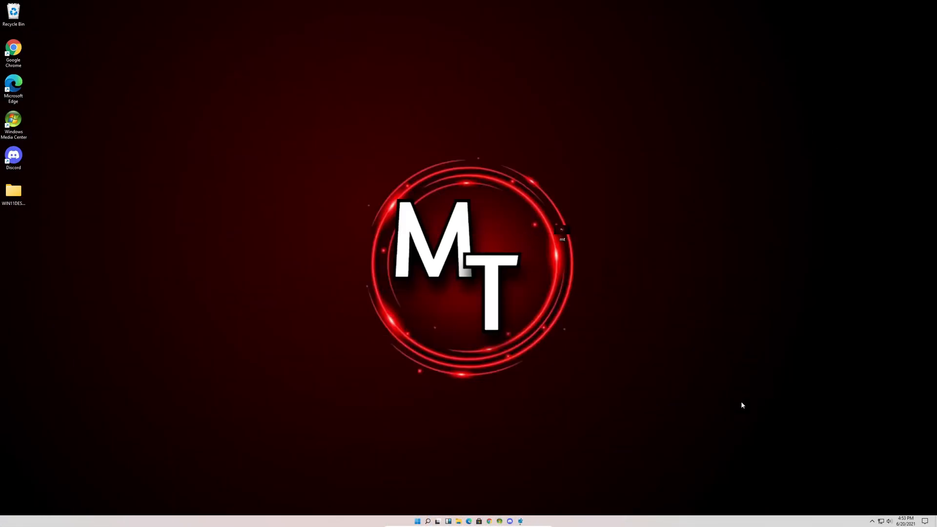
- Launch Task Manager from Search, show the Details tab and select explorer.exe
click(428, 521)
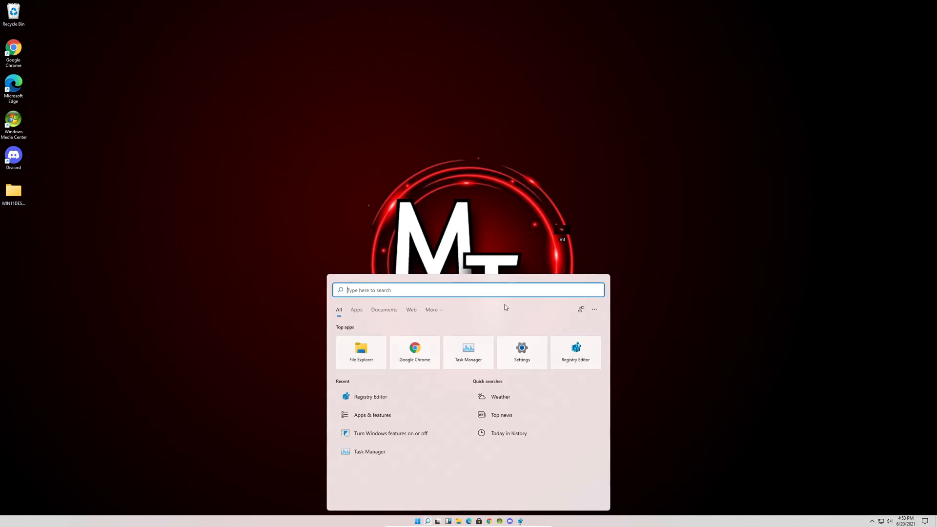
click(468, 351)
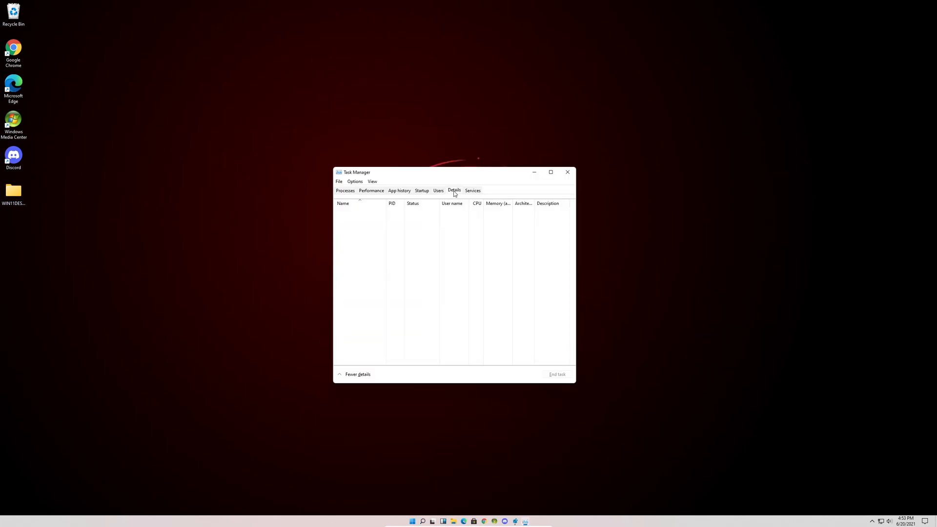
click(455, 190)
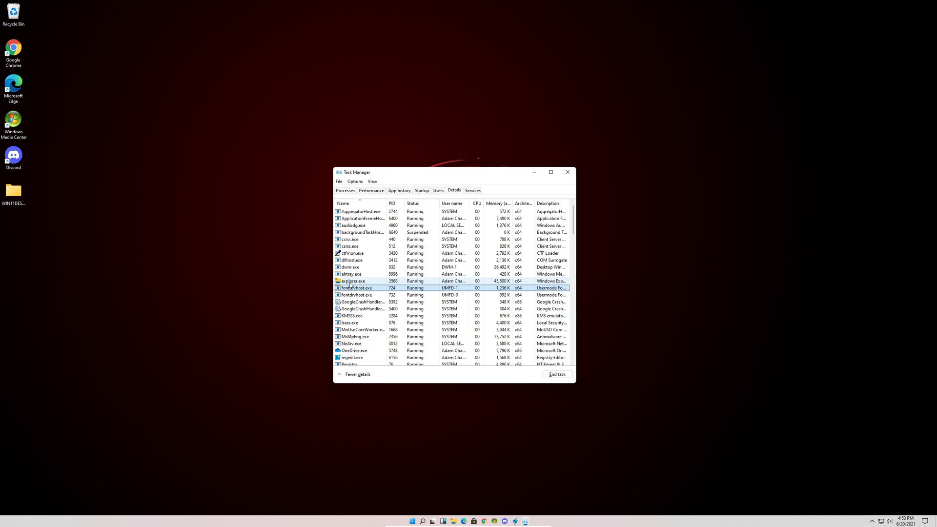
click(352, 281)
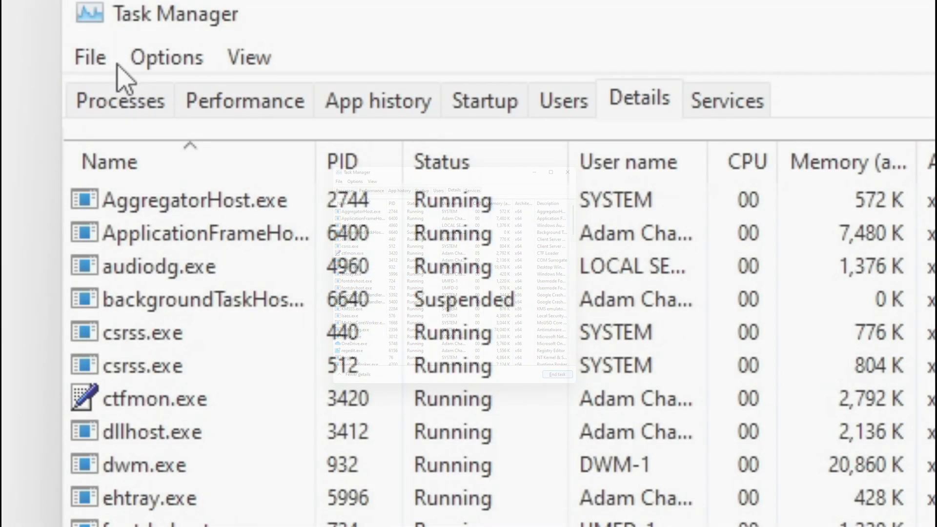
- Run explorer as a new task and view the classic Windows 10 Start menu
click(89, 57)
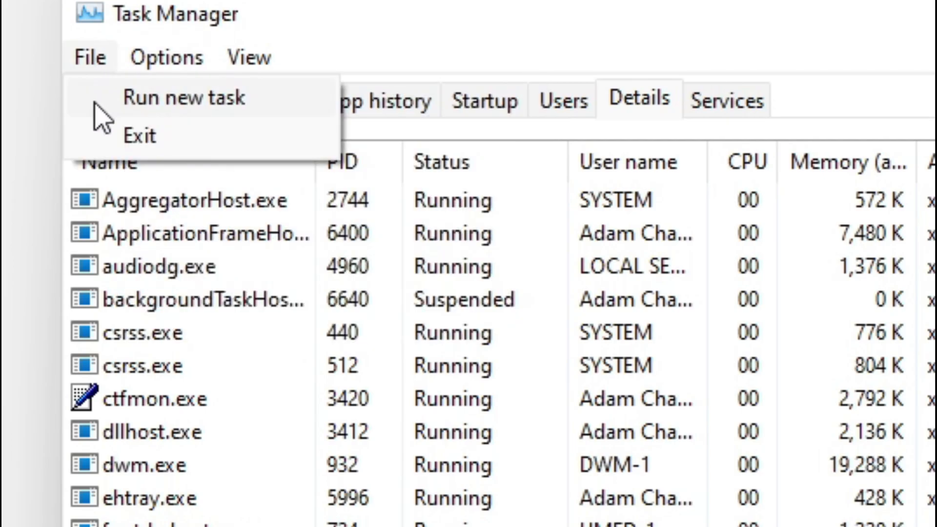
click(184, 96)
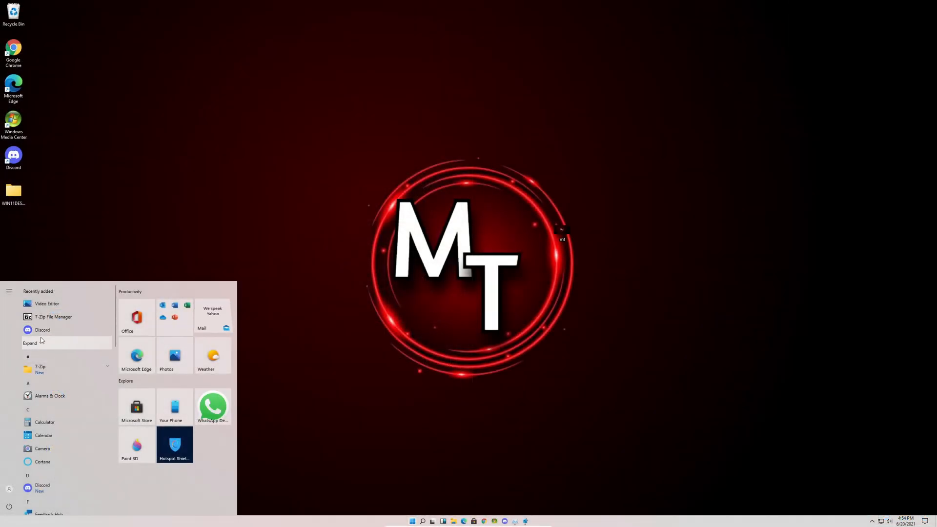
click(436, 281)
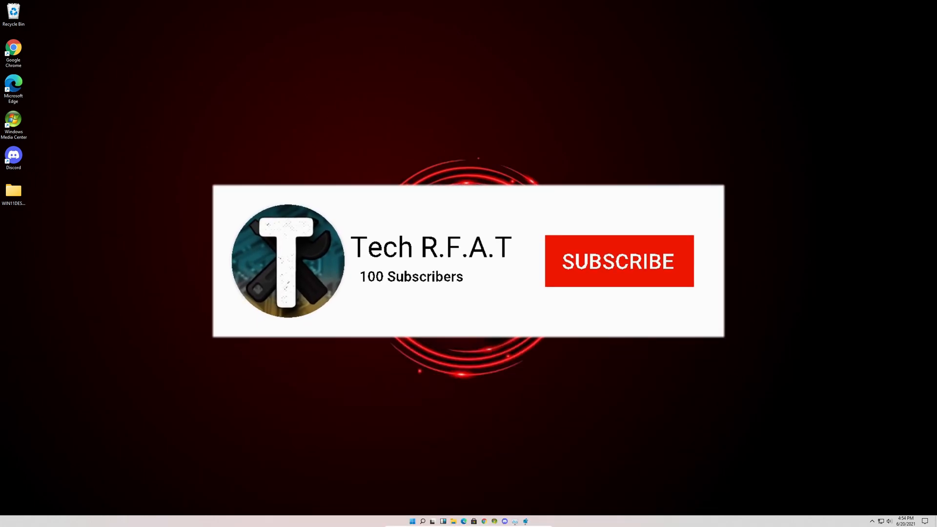
click(618, 261)
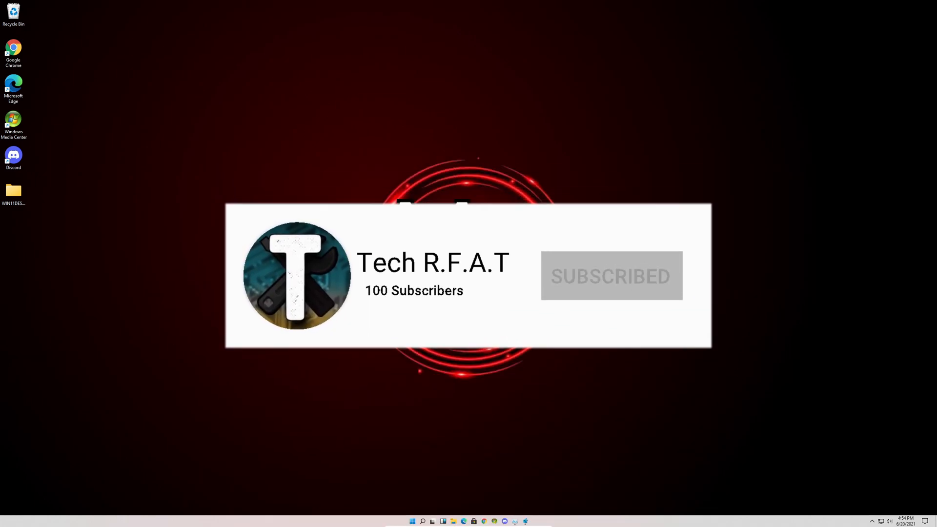